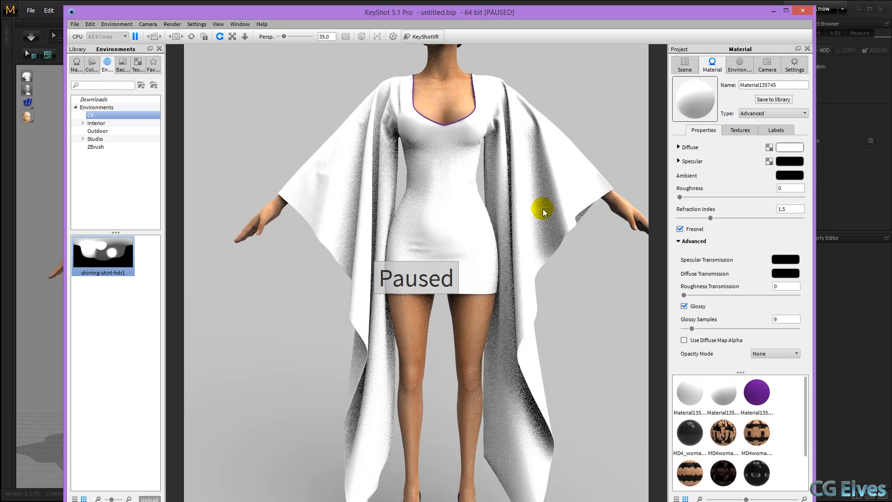
- Resume the live render and change the dress diffuse colour from white to pale pink
click(134, 36)
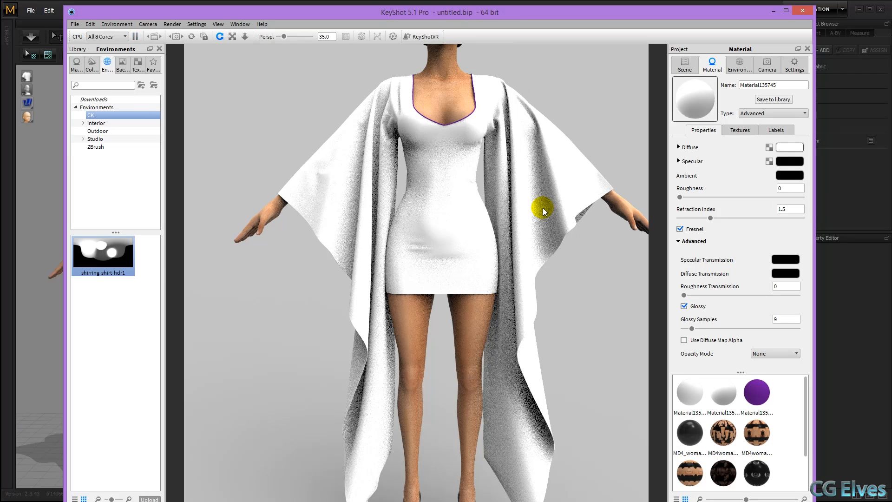
mouse_move(458, 158)
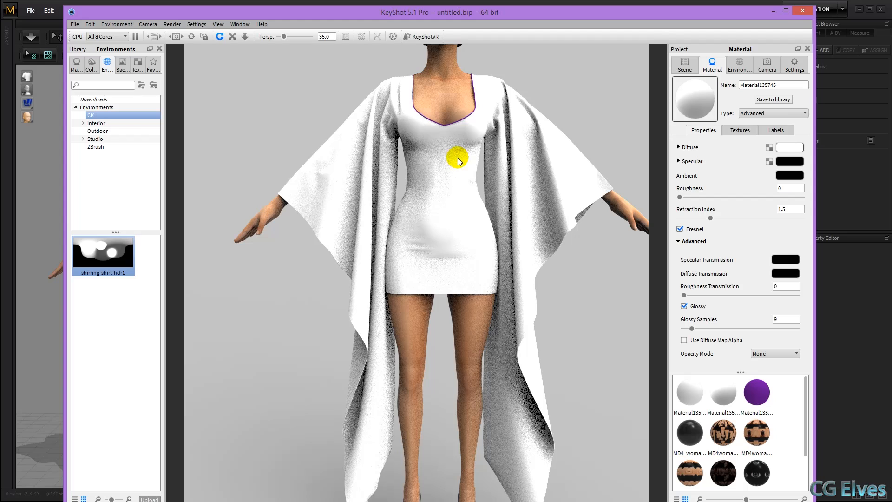
mouse_move(722, 188)
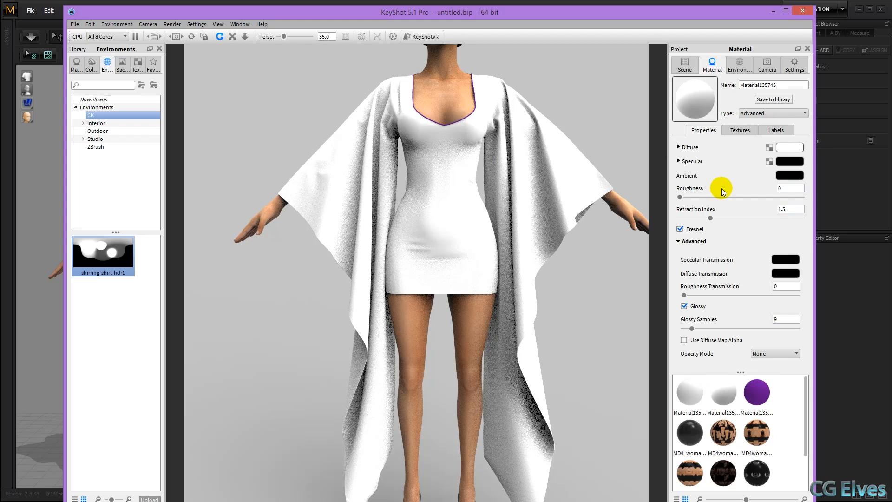
click(788, 147)
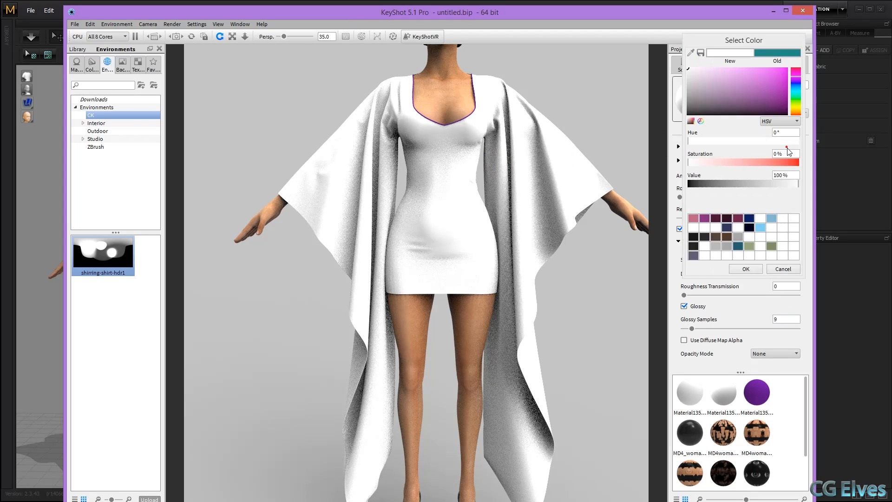
click(744, 71)
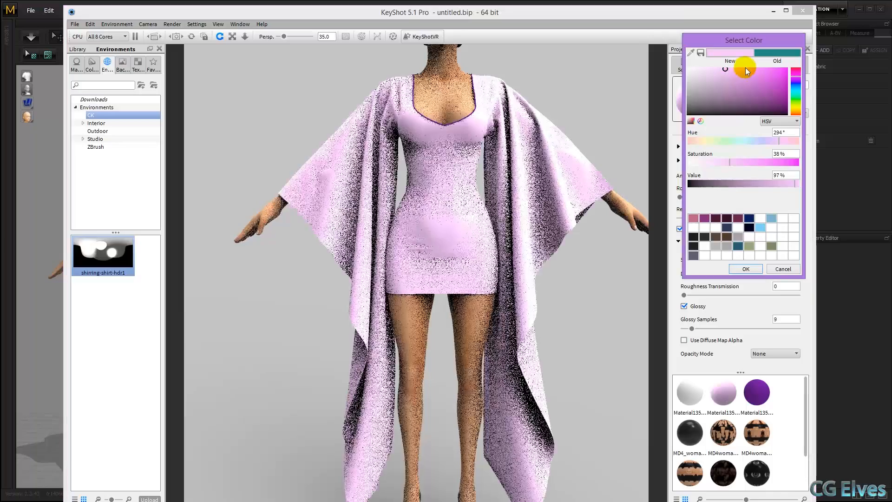
click(745, 268)
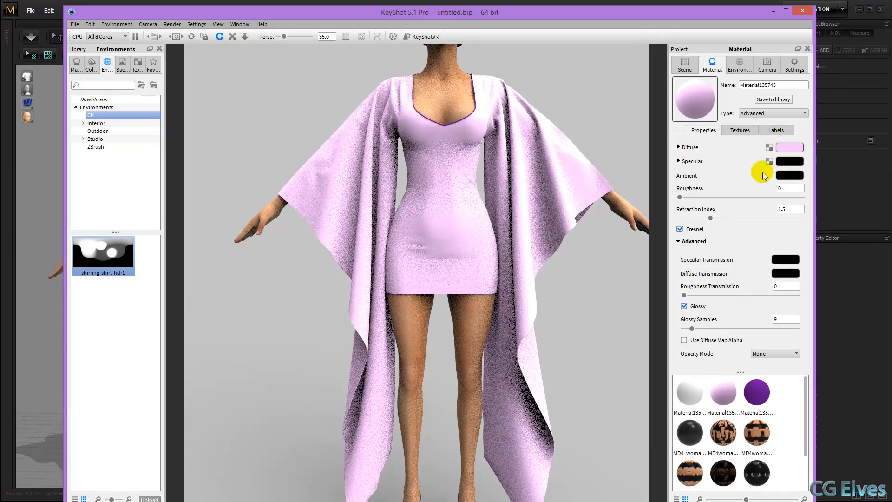
- Load batik image 08.jpg as the dress Color texture and scale it to about 4.26
click(740, 129)
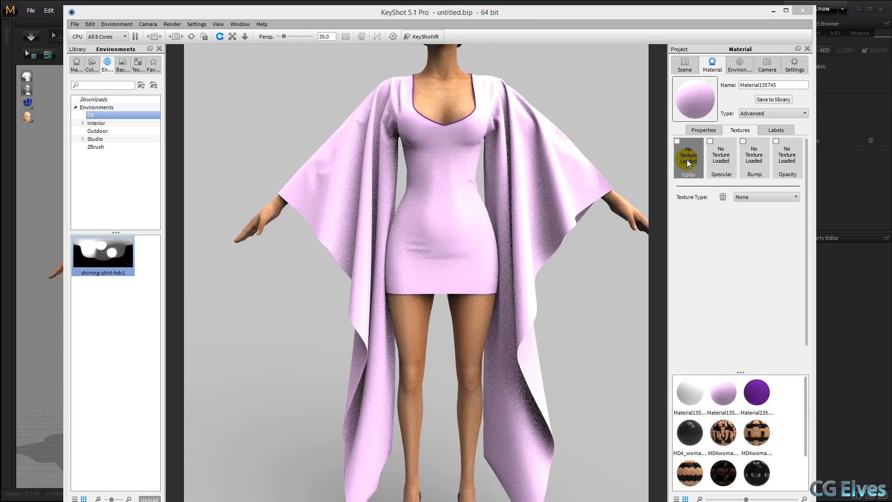
click(687, 157)
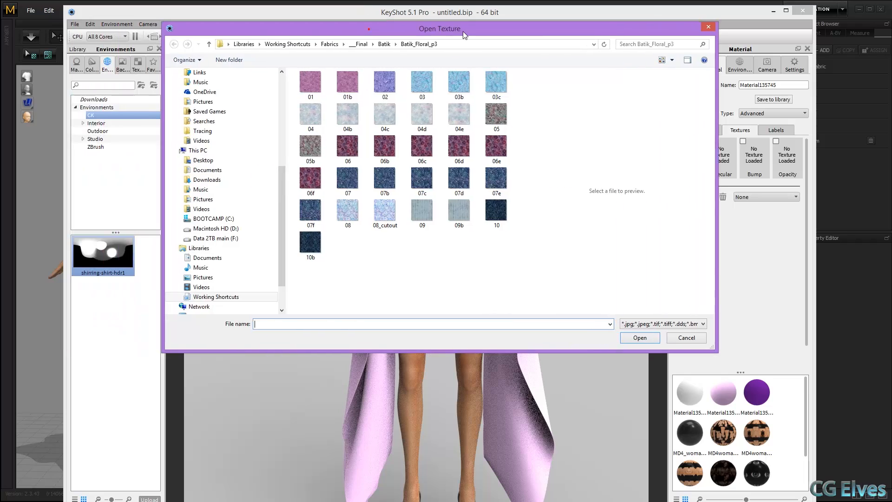
click(349, 211)
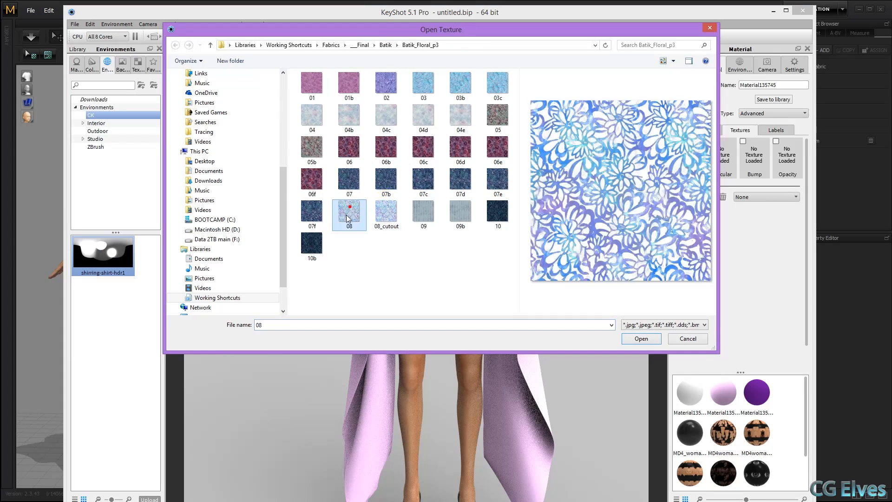
click(640, 338)
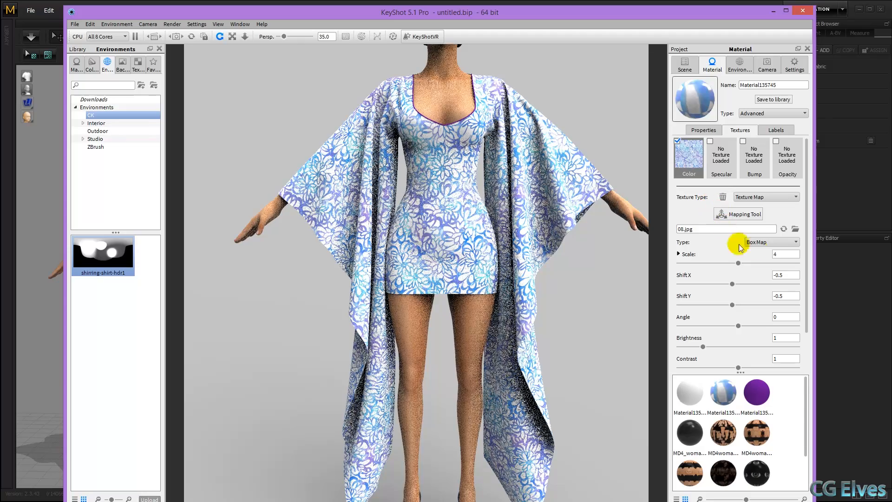
drag(722, 263, 738, 263)
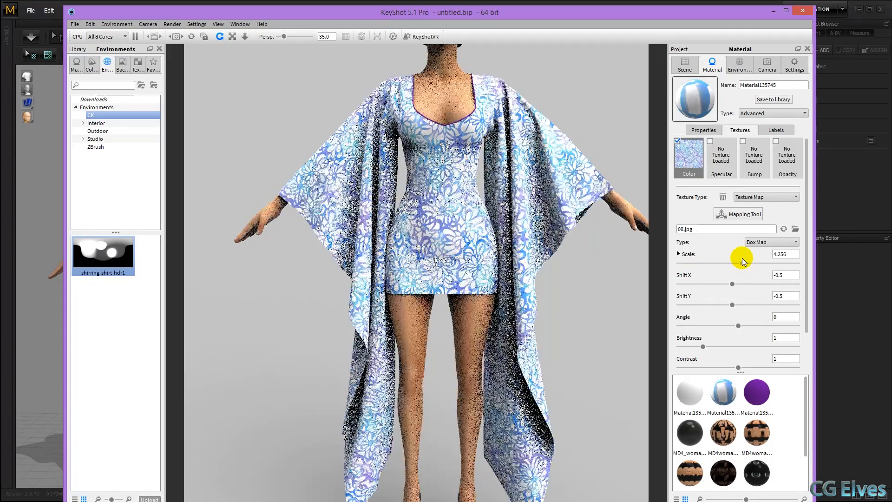
click(771, 241)
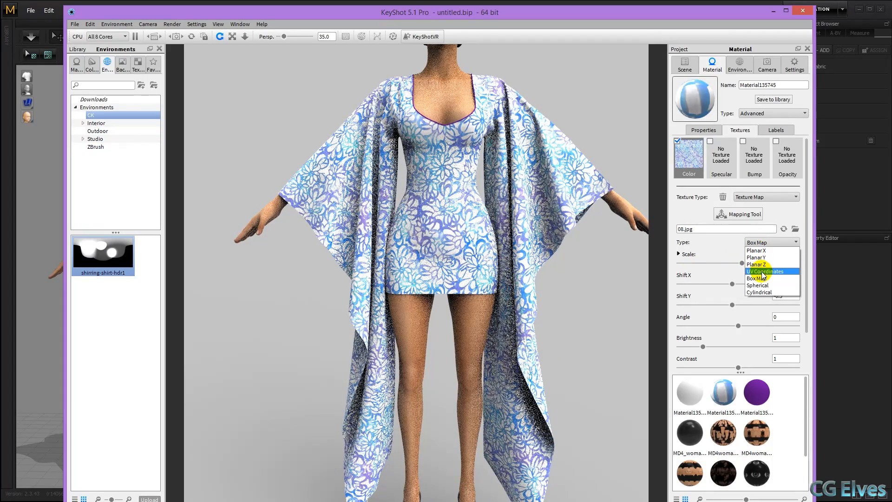
click(760, 271)
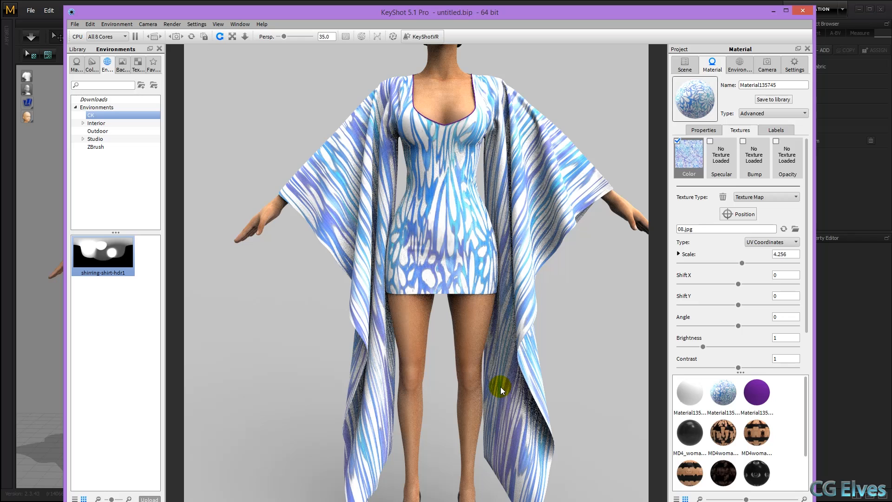
mouse_move(558, 182)
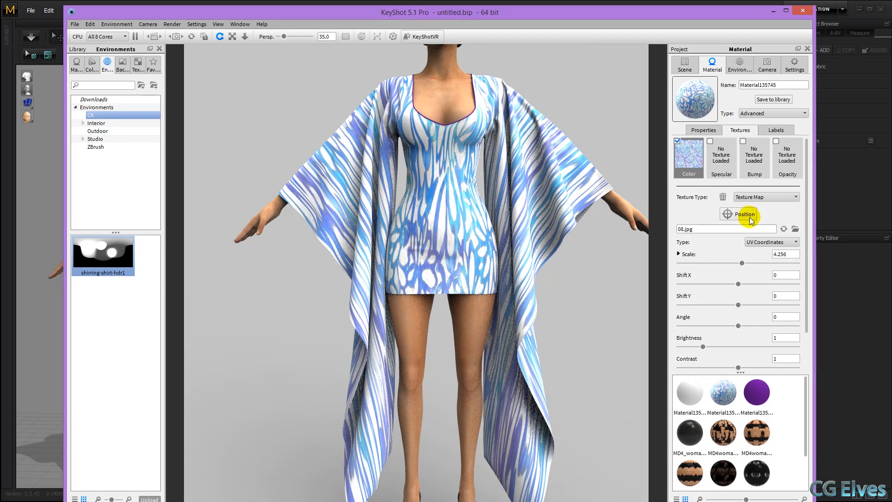
click(771, 241)
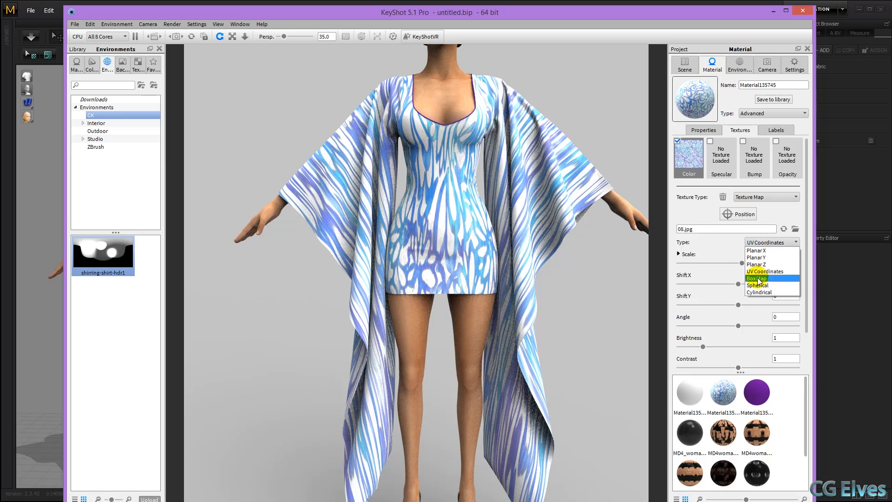
click(758, 278)
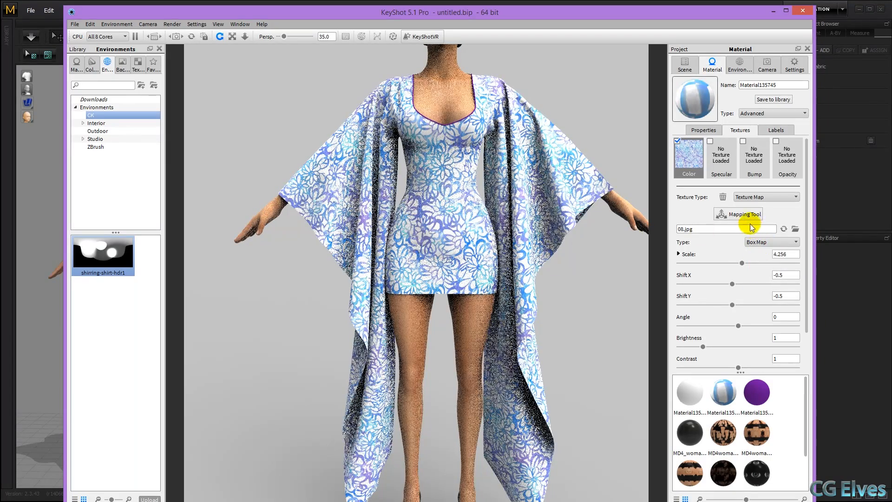
- Enable Blend with Color, try yellow-green tints, then cancel to keep the blue tint
click(702, 130)
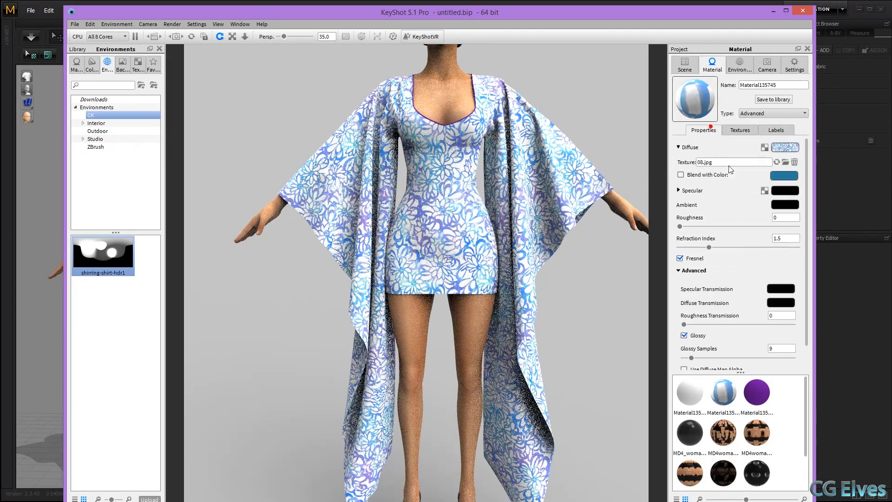
click(681, 174)
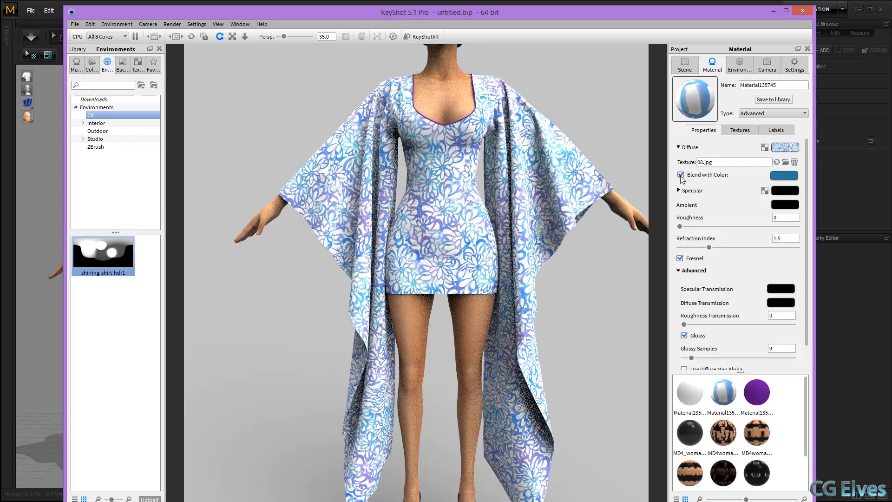
click(782, 175)
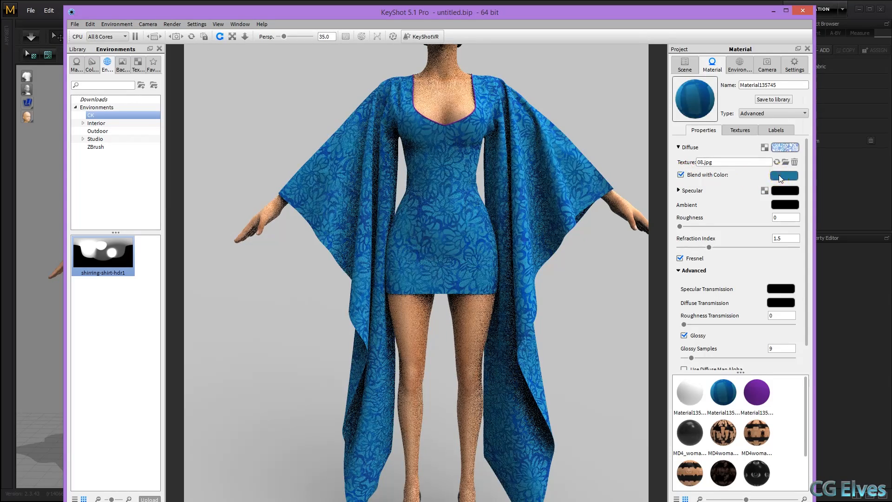
click(784, 175)
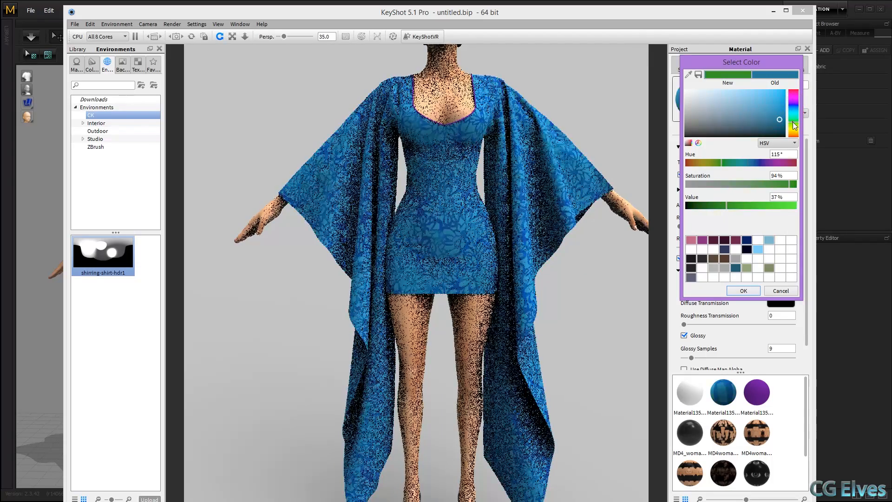
drag(793, 126, 794, 119)
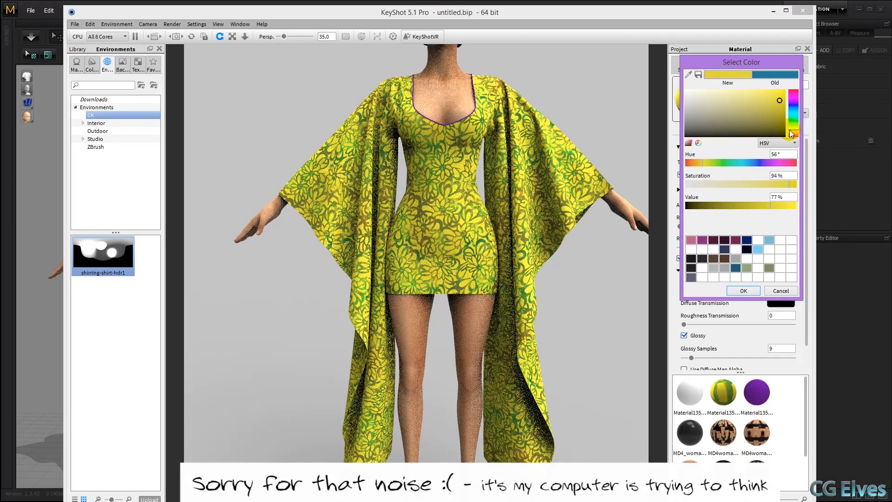
click(743, 291)
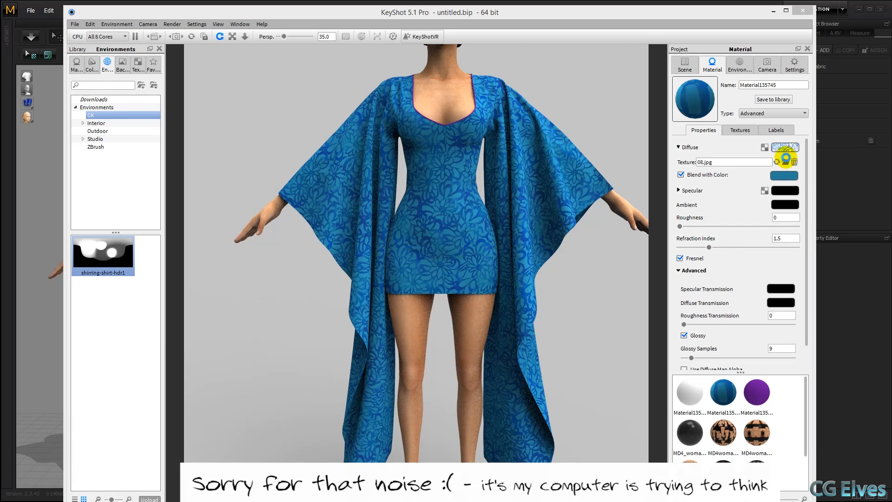
- Swap the colour texture image and shift the blend tint from blue toward magenta
click(771, 162)
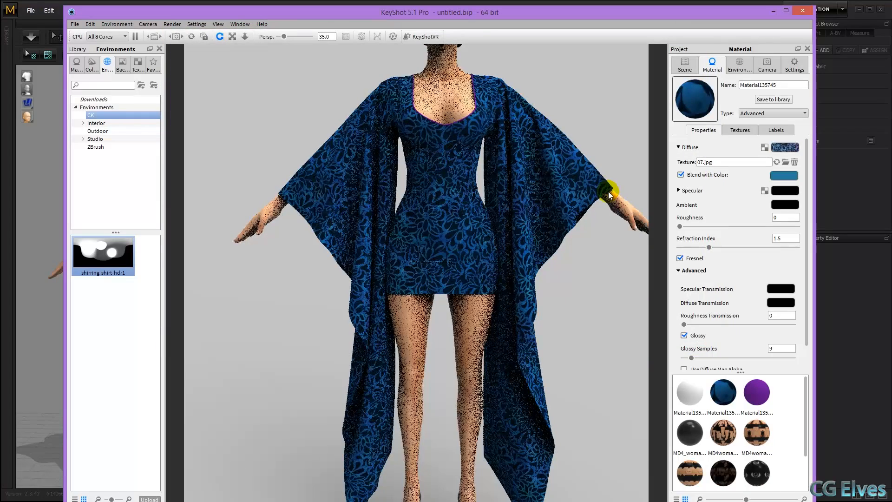
click(784, 175)
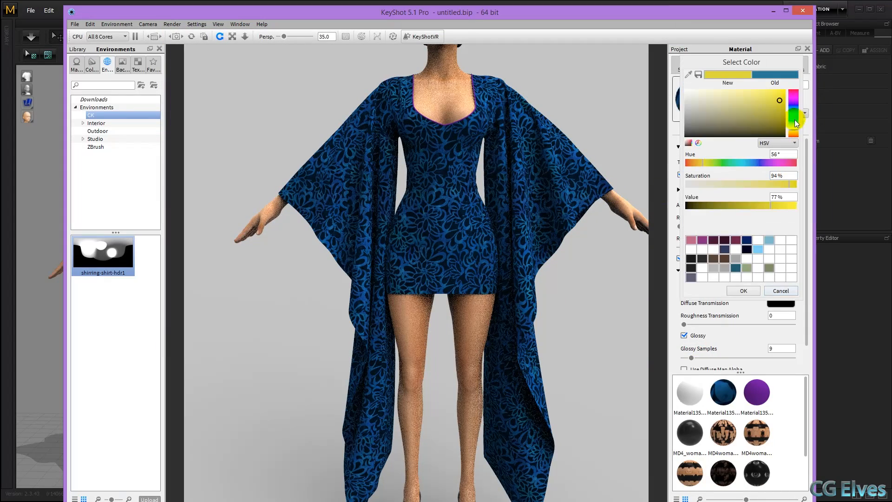
click(802, 102)
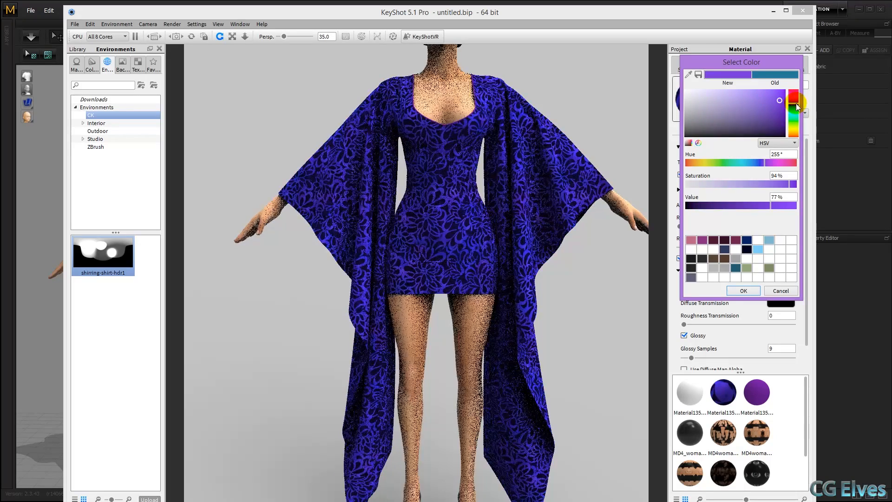
drag(794, 106, 794, 100)
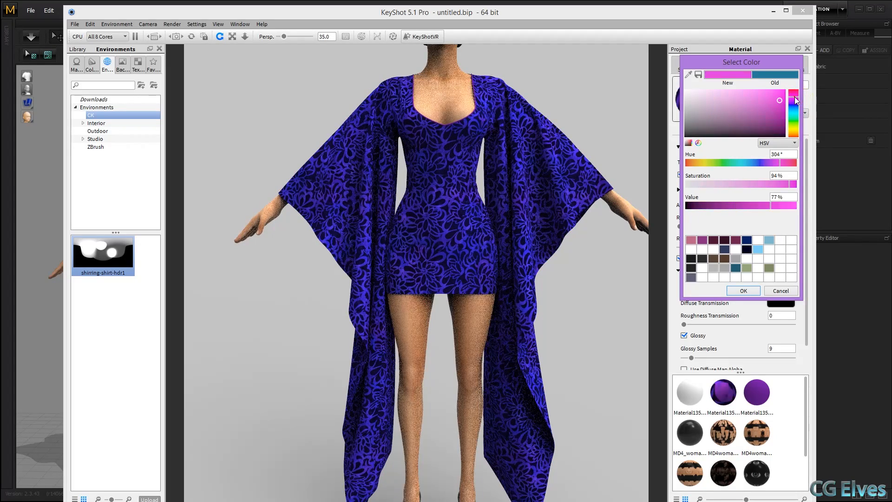
click(742, 290)
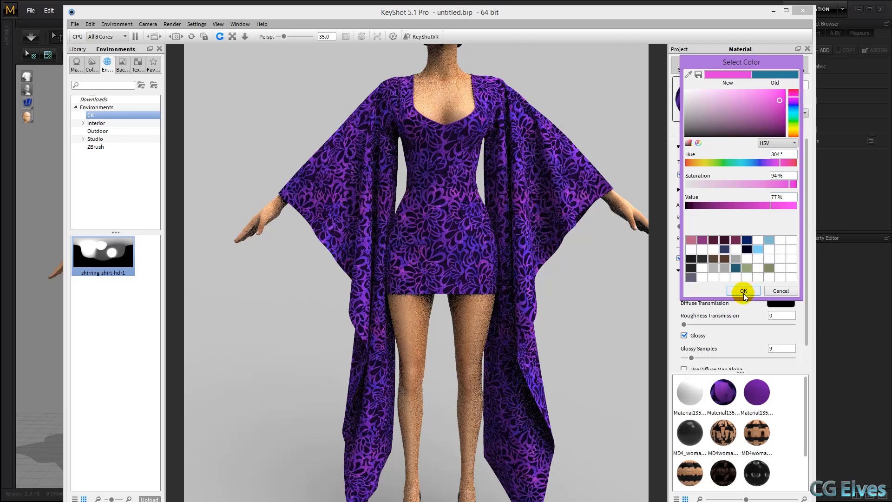
click(742, 291)
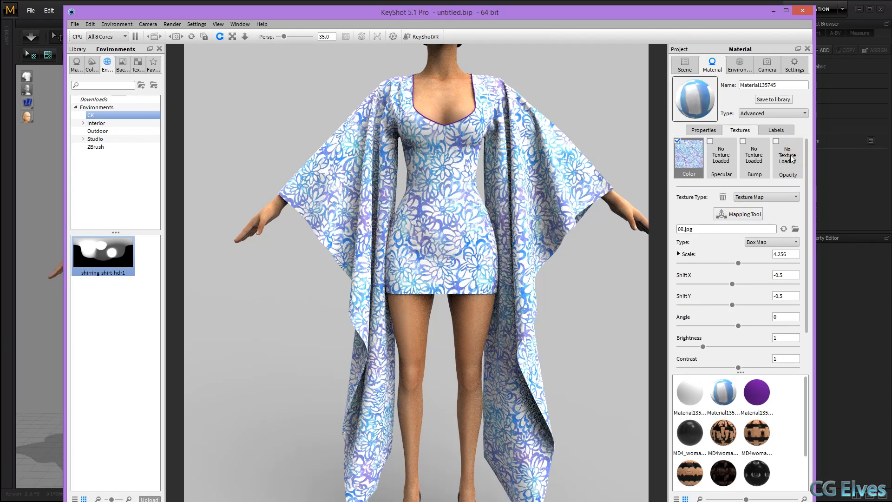
- Load 08_cutout as the dress opacity map with Opacity Mode set to Alpha
click(787, 157)
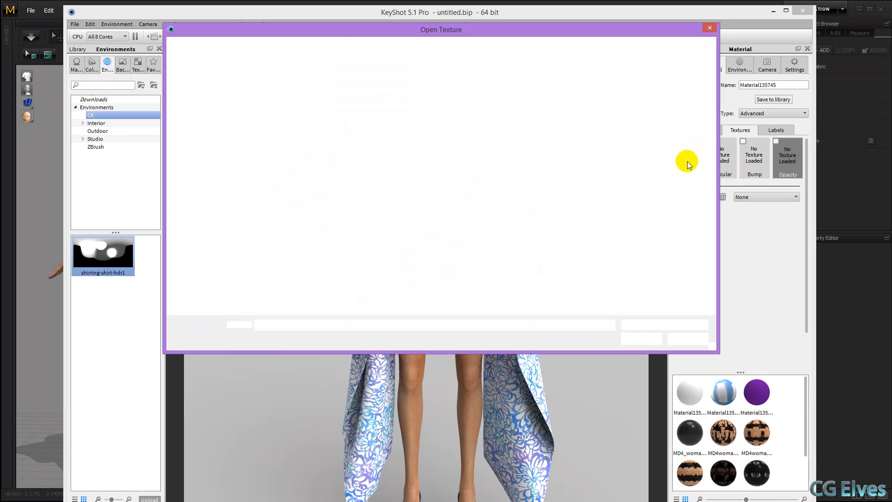
click(386, 213)
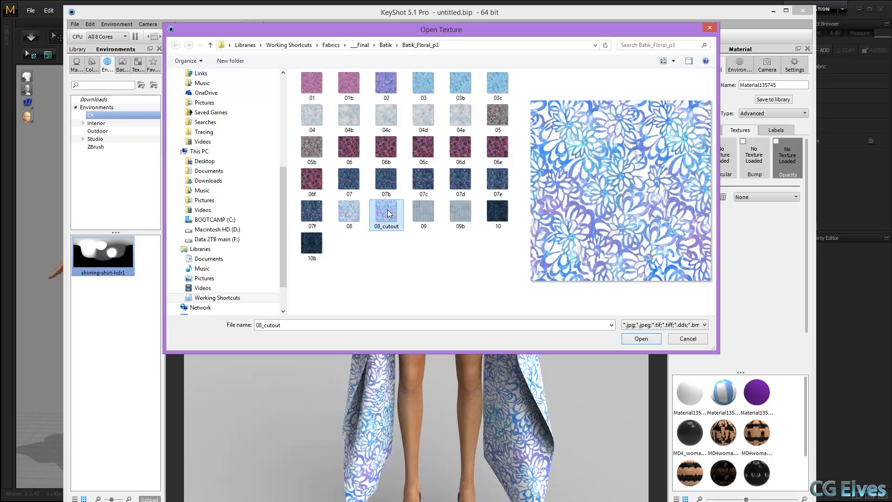
click(640, 339)
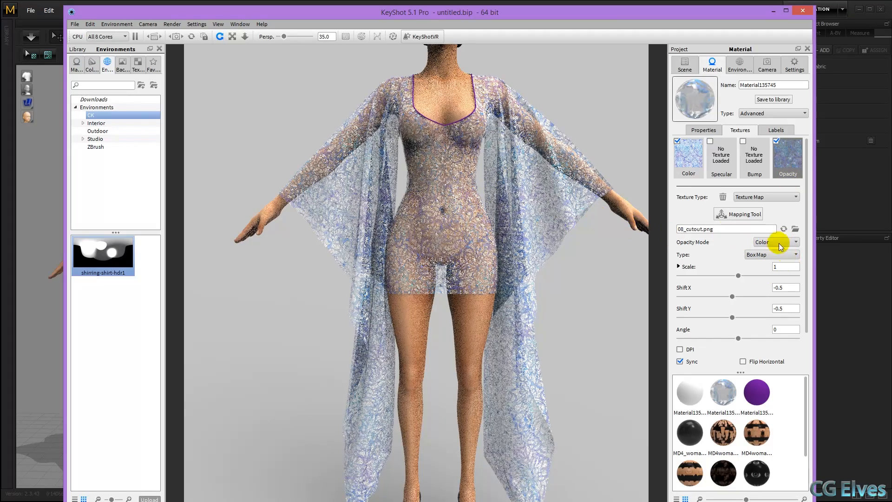
click(775, 241)
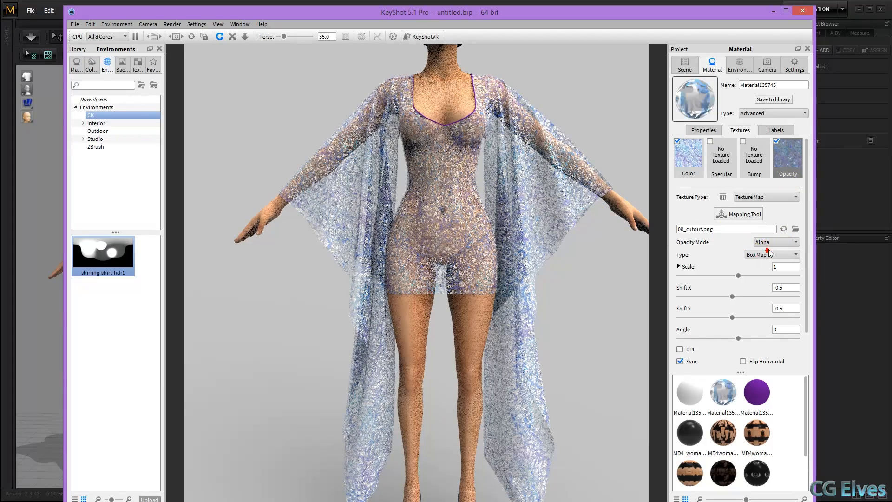
click(765, 242)
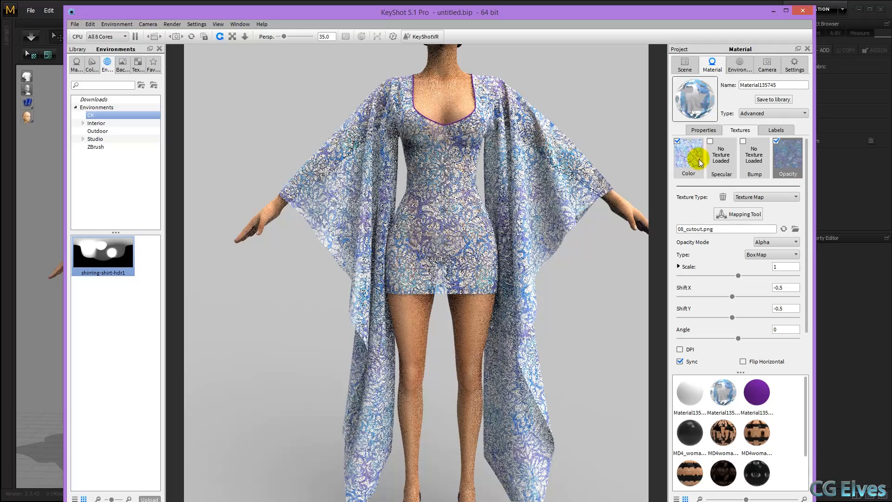
- Raise the diffuse colour saturation to a deep purple, confirm it, and toggle the live render
click(688, 155)
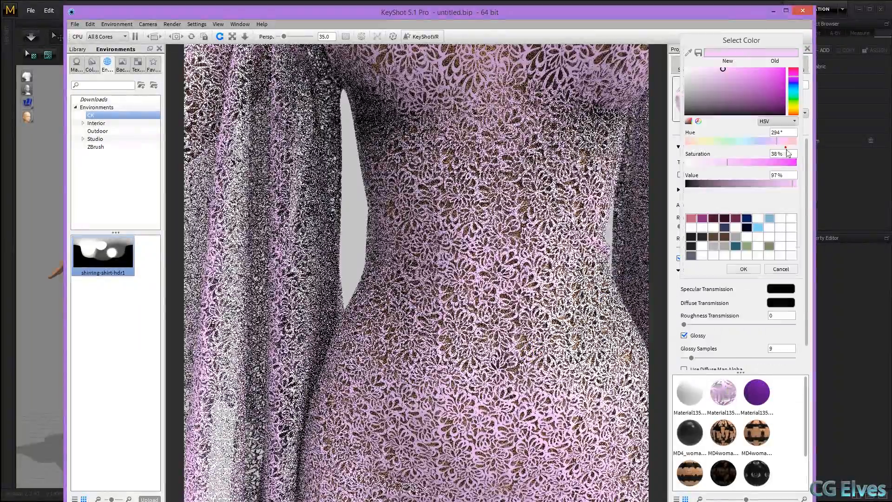
click(774, 83)
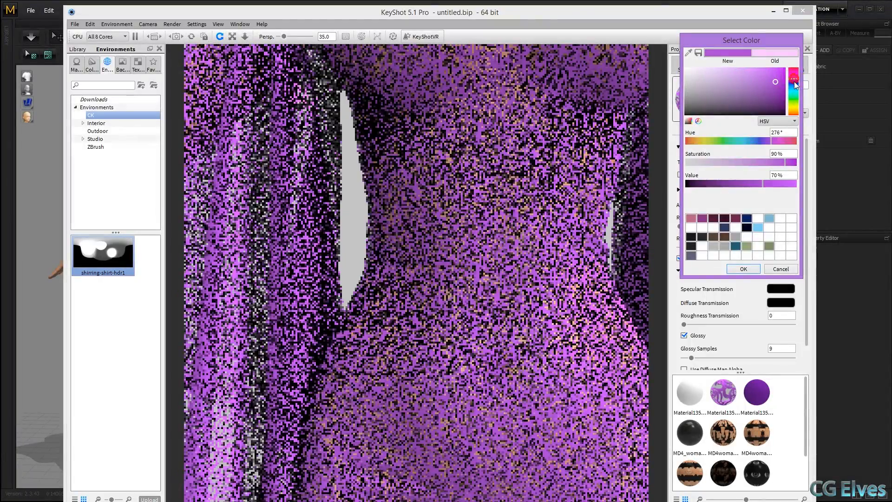
click(743, 268)
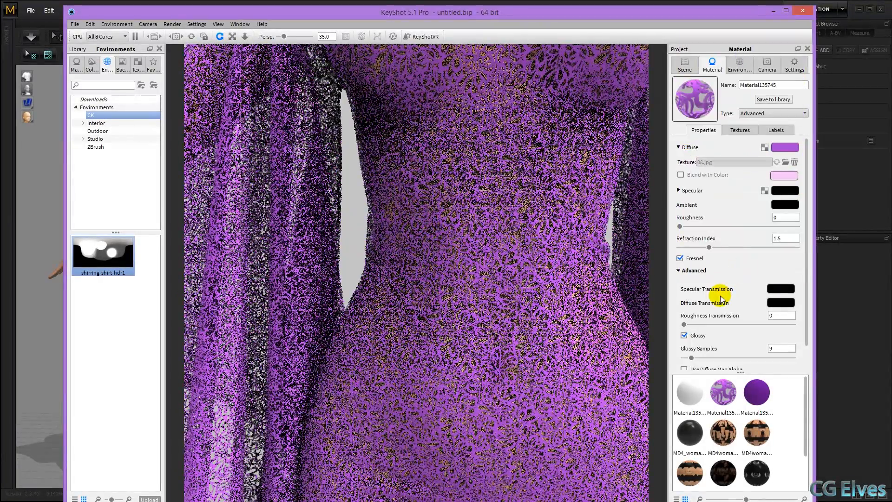
click(134, 36)
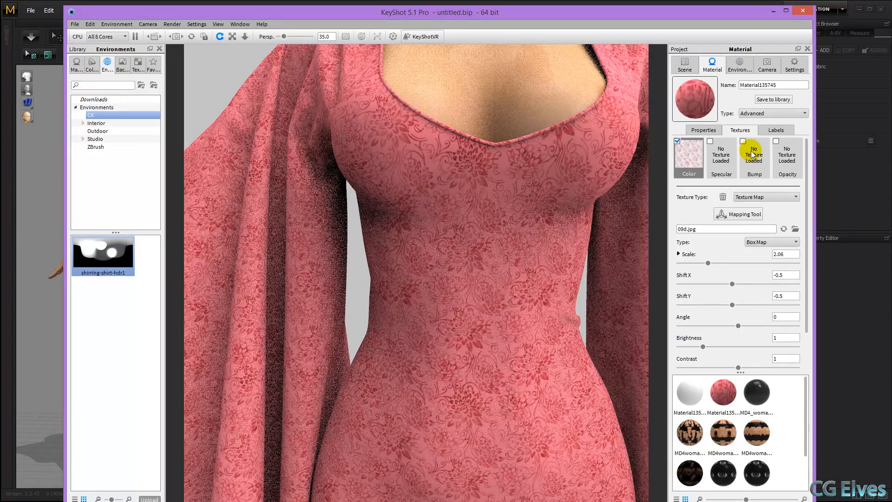
- Open the empty Bump texture channel and pause the live render
click(753, 157)
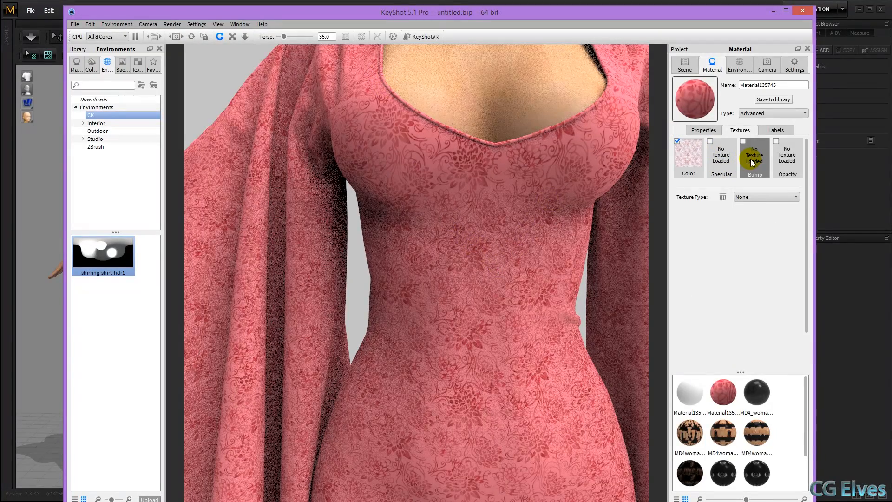
click(134, 36)
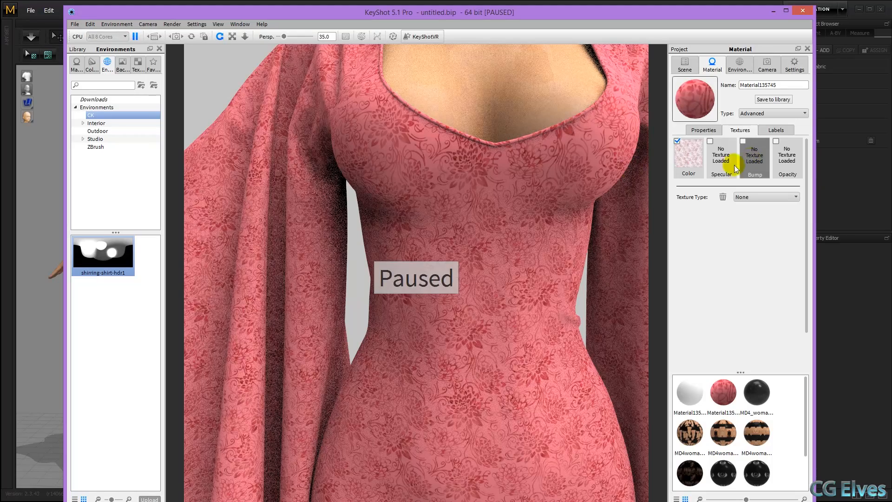
mouse_move(775, 188)
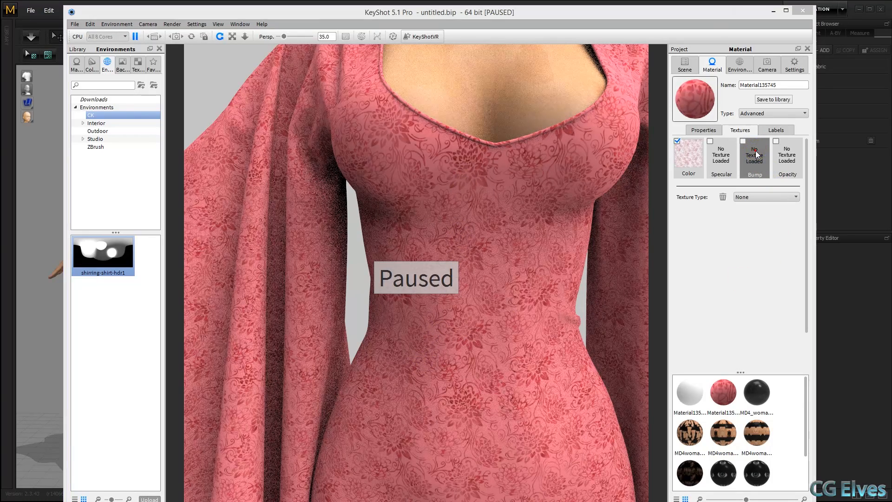
- Load 07_NM.jpg into the Bump channel as a normal map and resume rendering
click(753, 158)
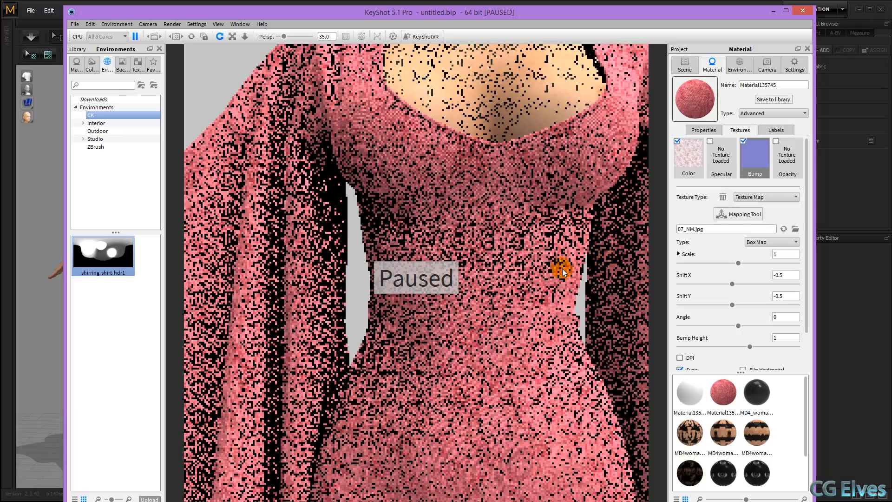
click(134, 36)
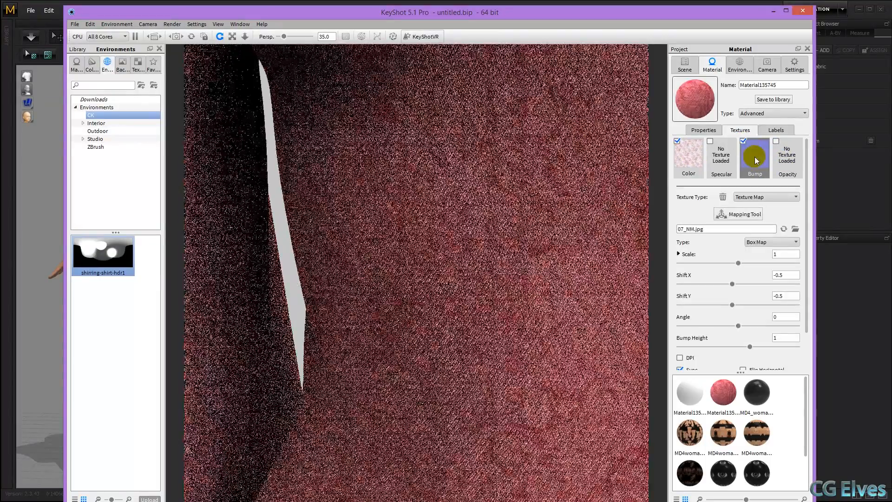
click(755, 158)
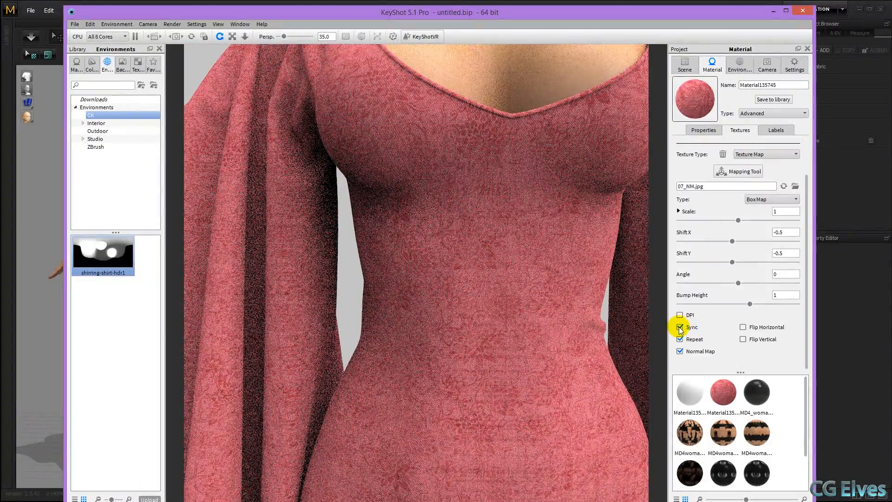
- Set the weave bump Scale to 0.8 after adjusting its slider
drag(738, 248, 718, 248)
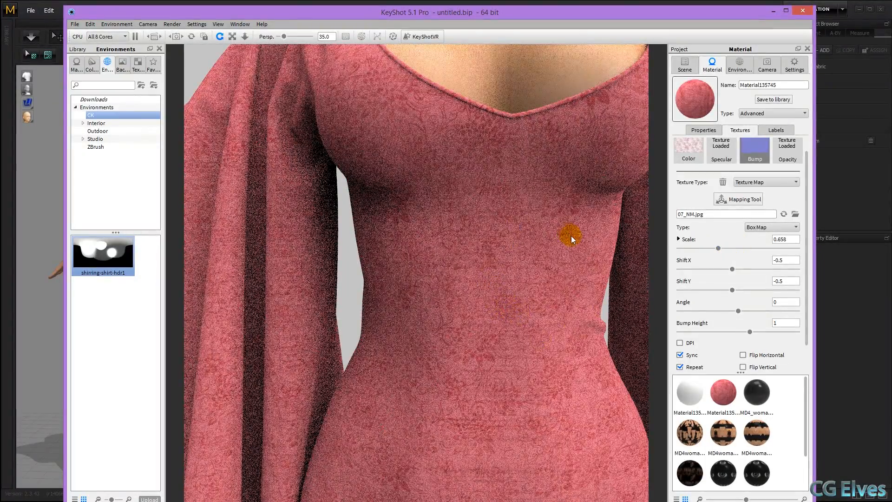
drag(718, 248, 730, 248)
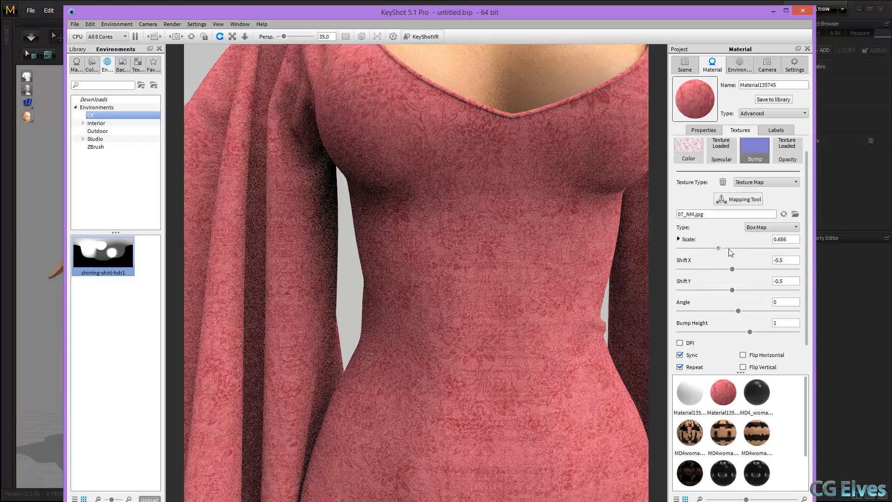
drag(718, 246, 743, 246)
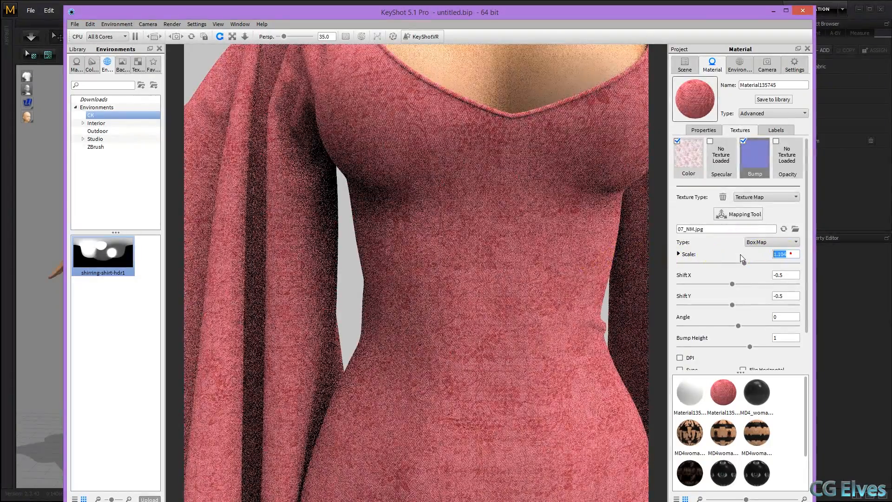
text(.8)
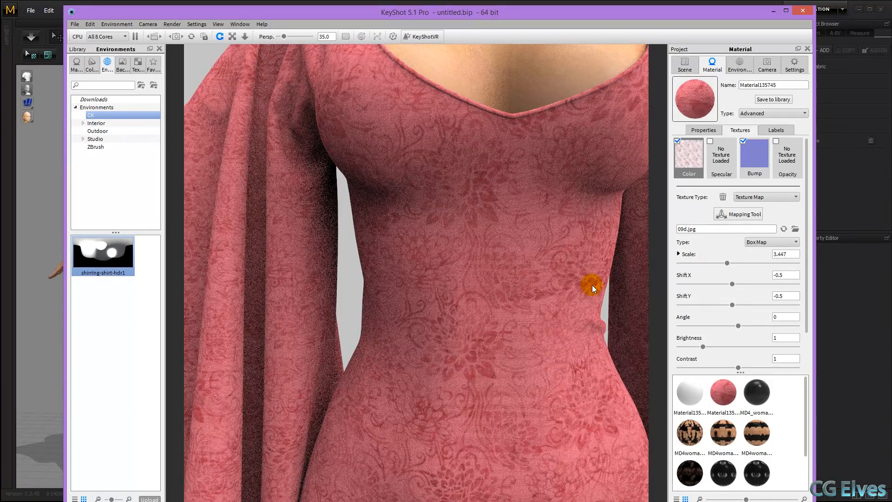
- Pause the live render again
click(135, 35)
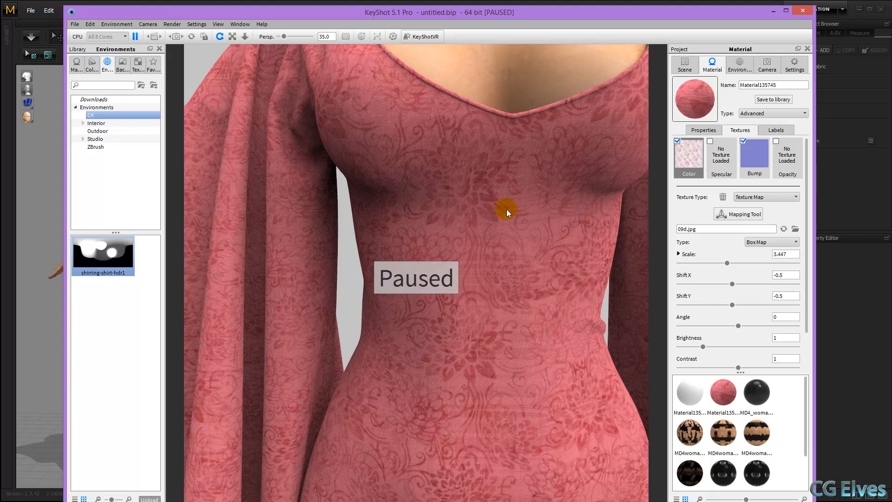
mouse_move(441, 378)
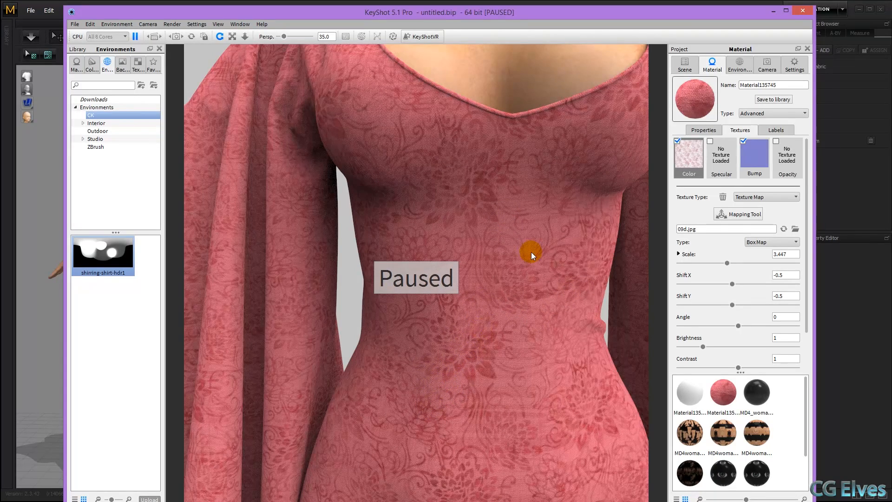
mouse_move(507, 270)
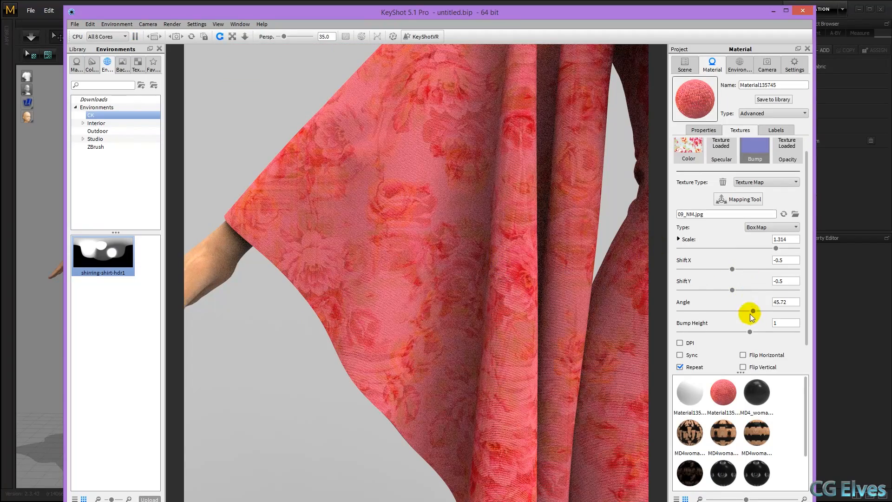
- Sweep the weave bump angle through negative and positive values, settling at 38.52 degrees
drag(750, 310, 752, 311)
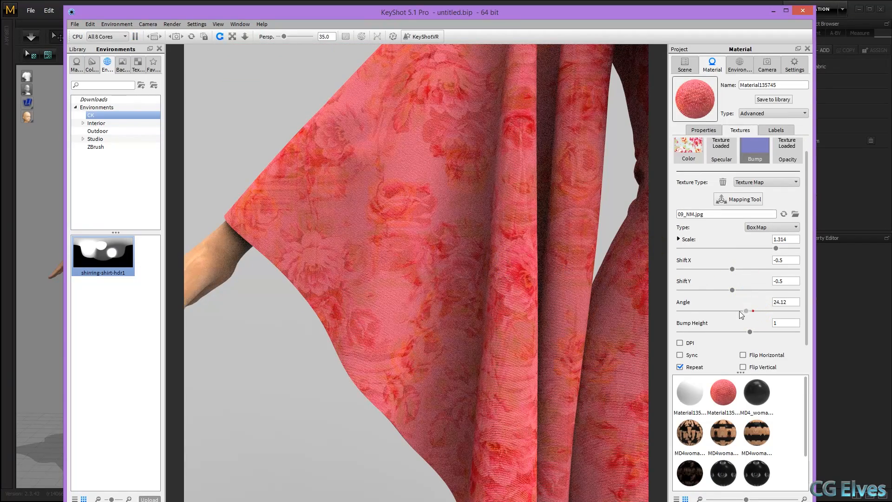
drag(752, 311, 710, 311)
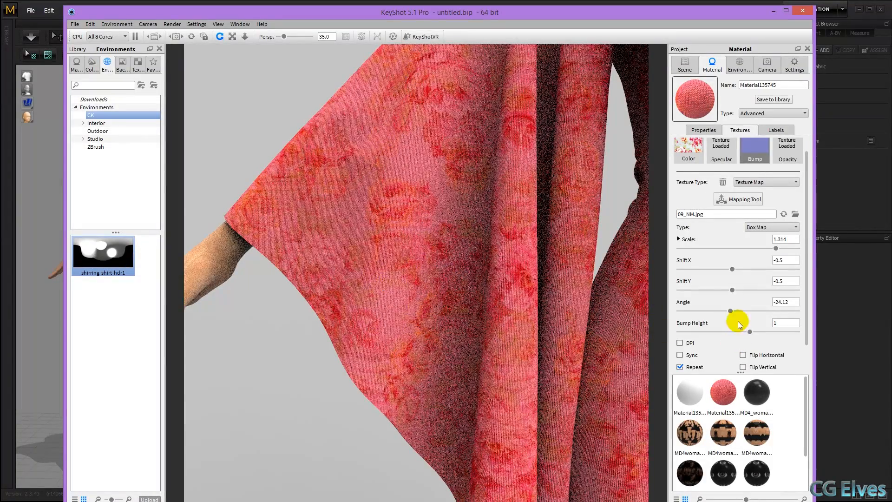
drag(739, 319, 697, 313)
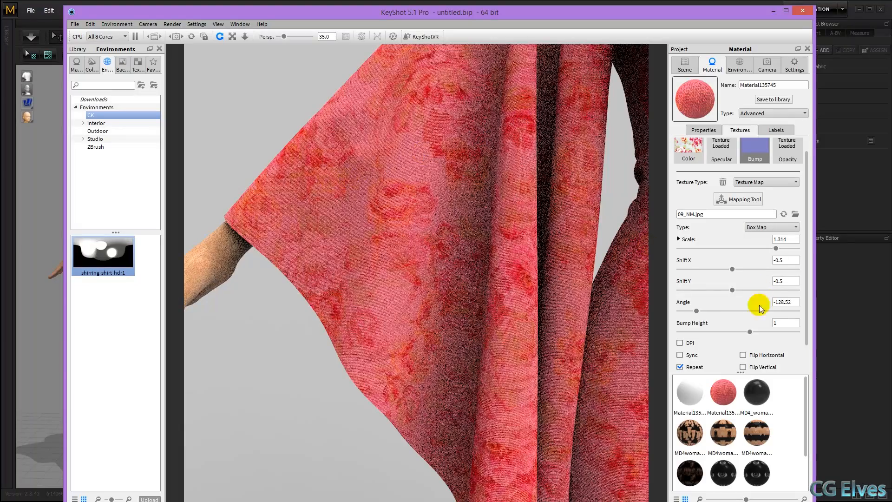
drag(759, 309, 750, 311)
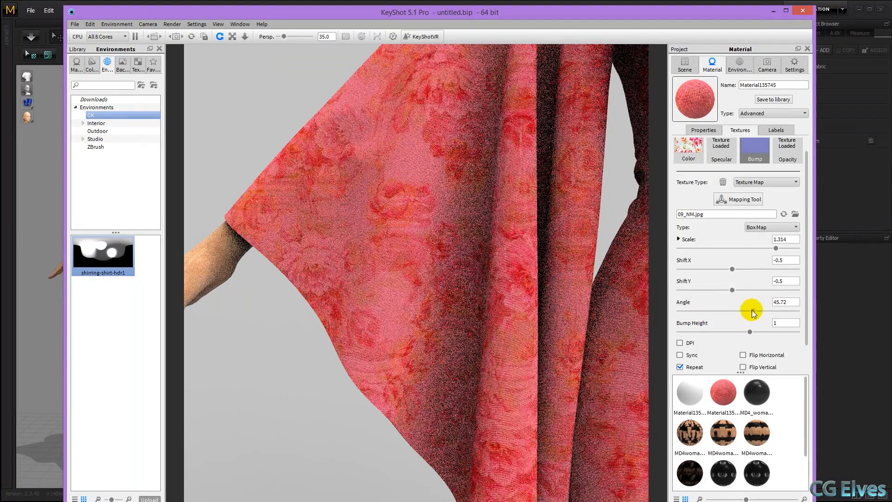
drag(750, 310, 741, 311)
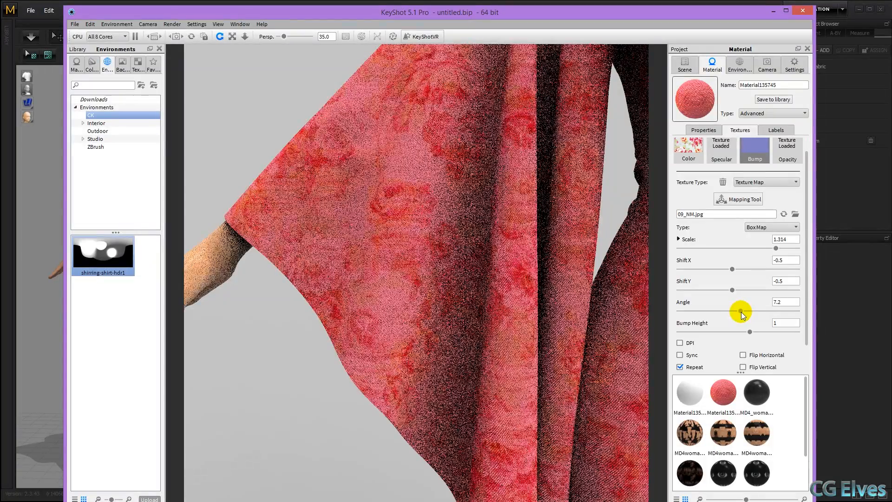
drag(740, 311, 730, 313)
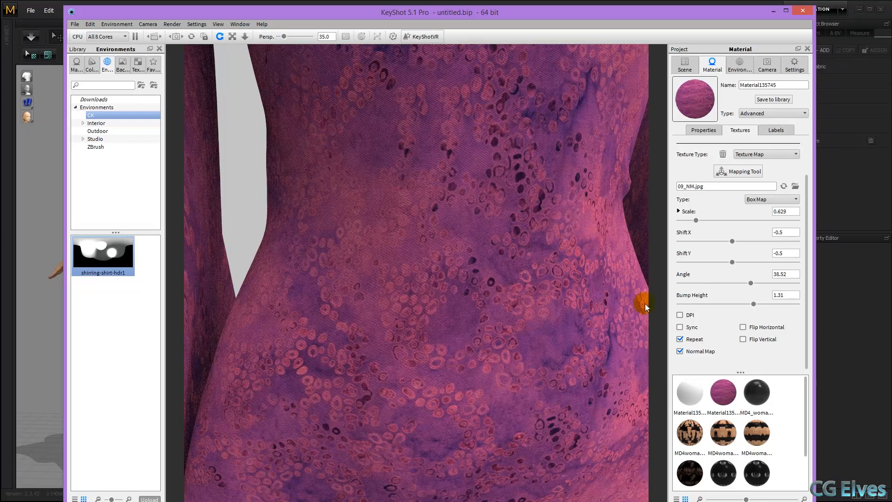
- Try negative and positive normal-map bump heights, then raise it to 3.93
drag(750, 303, 754, 304)
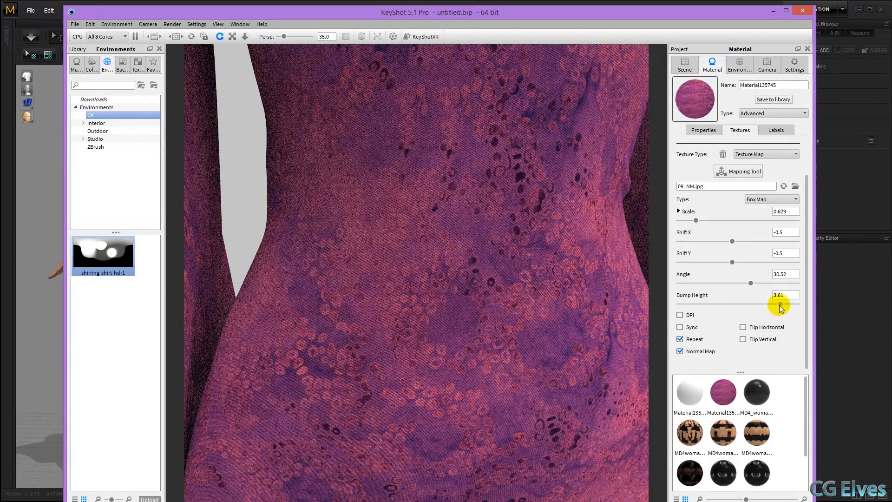
drag(779, 298, 734, 298)
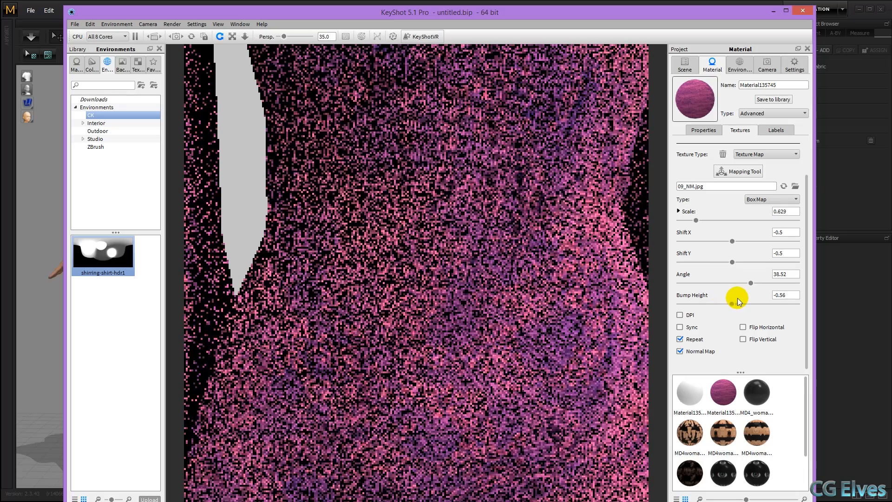
drag(735, 294, 749, 283)
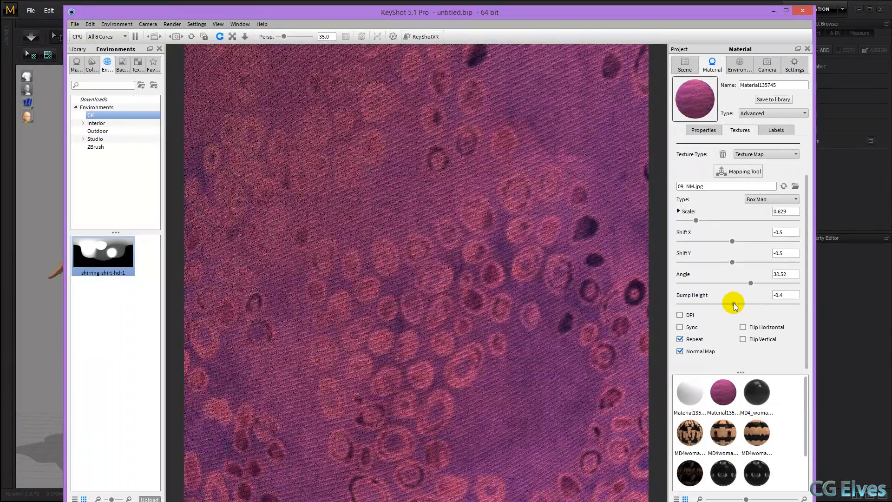
drag(732, 303, 766, 303)
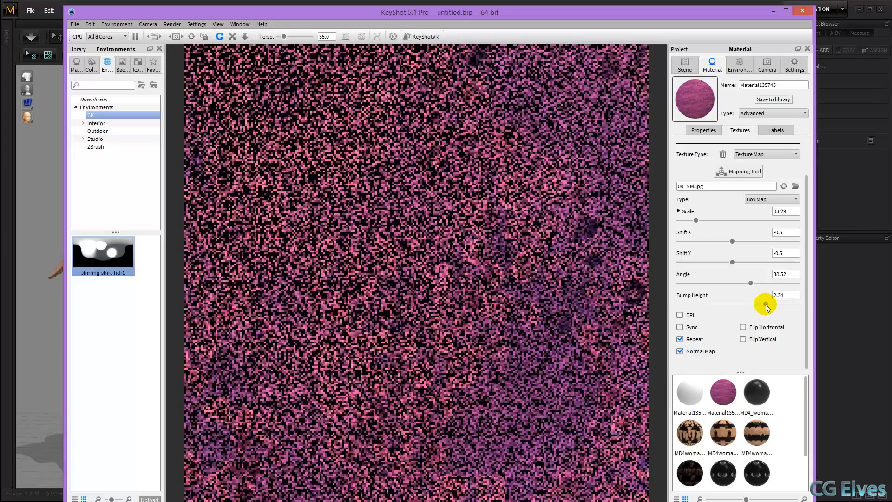
drag(751, 303, 785, 303)
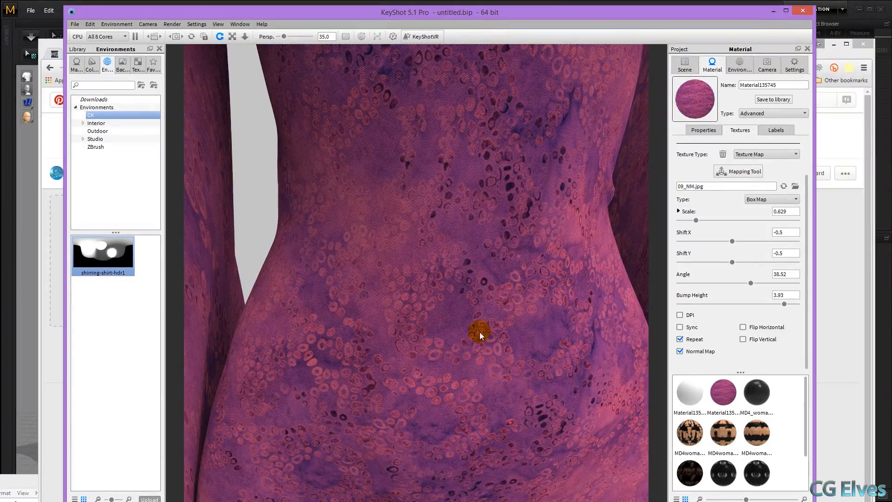
mouse_move(517, 286)
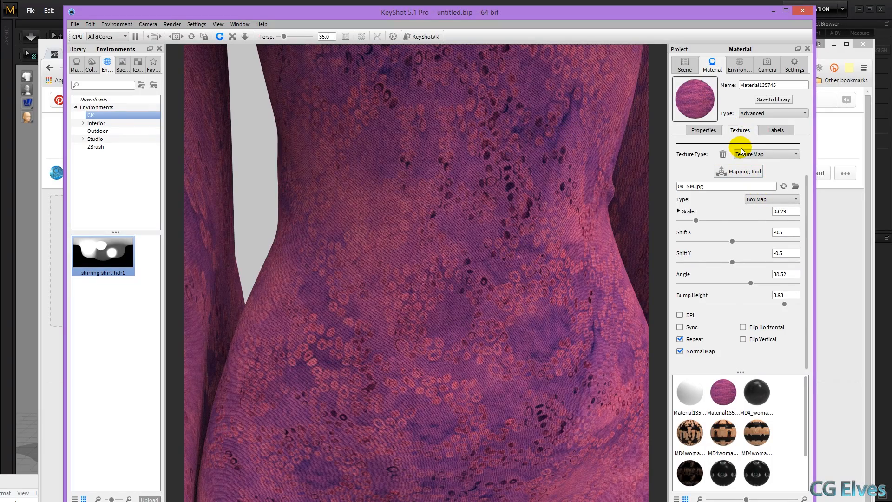
- Select the 10b.jpg colour texture, scaled 20 by 2, and rotate it to 180 degrees
click(765, 154)
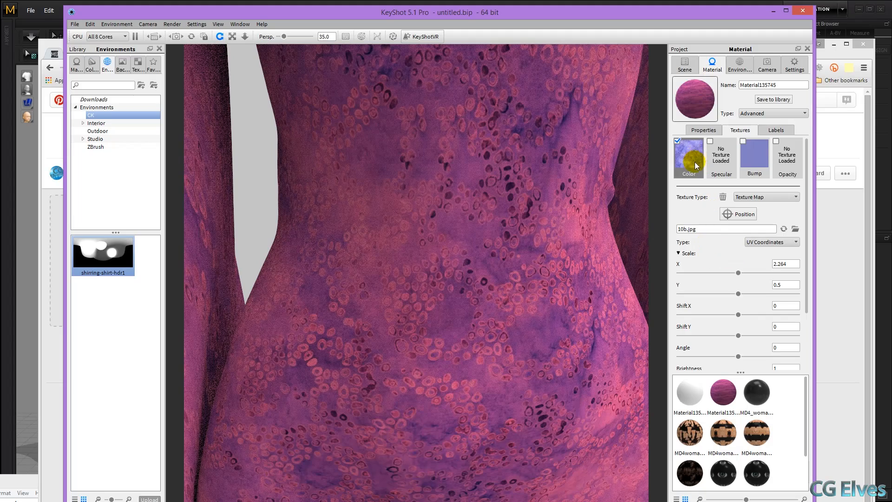
mouse_move(780, 205)
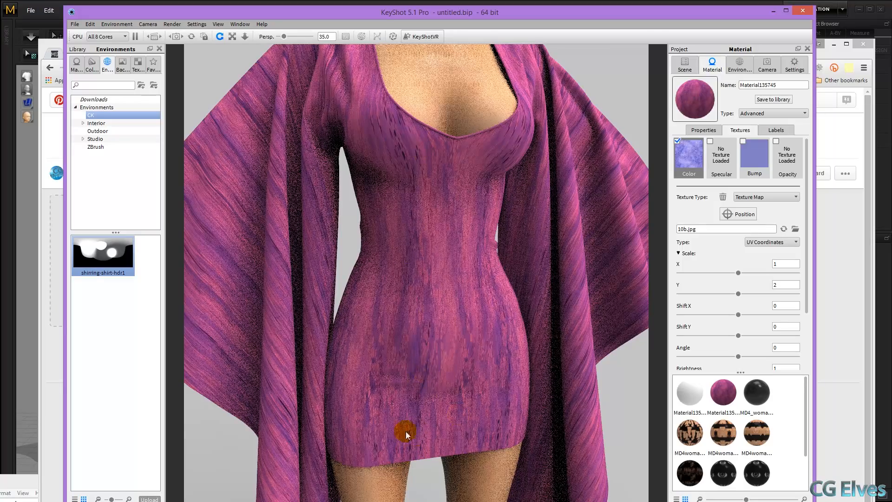
drag(730, 356, 748, 356)
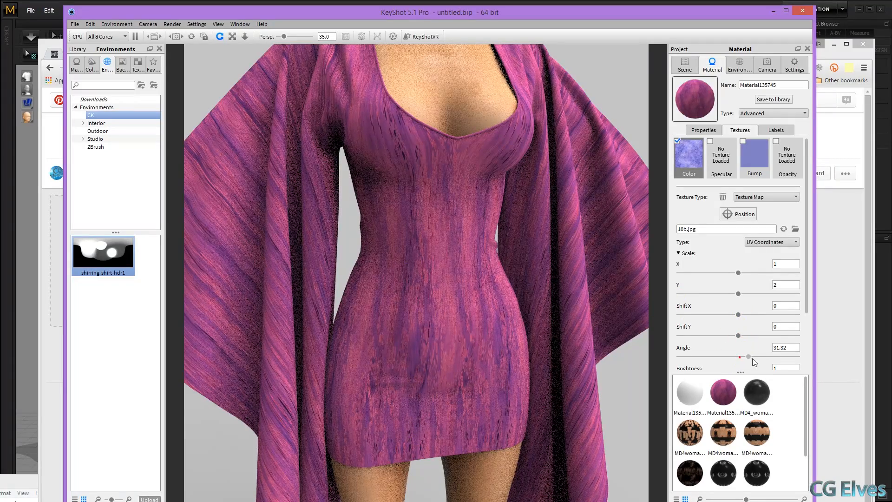
drag(740, 357, 760, 356)
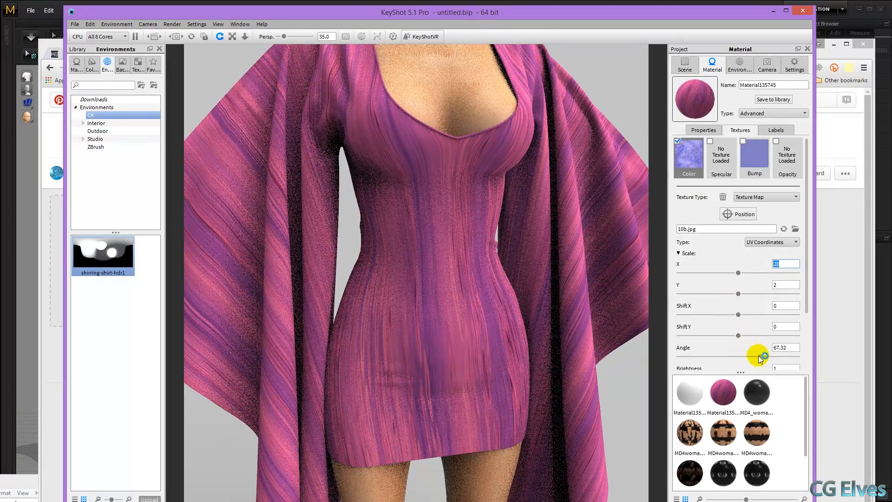
drag(760, 355, 784, 355)
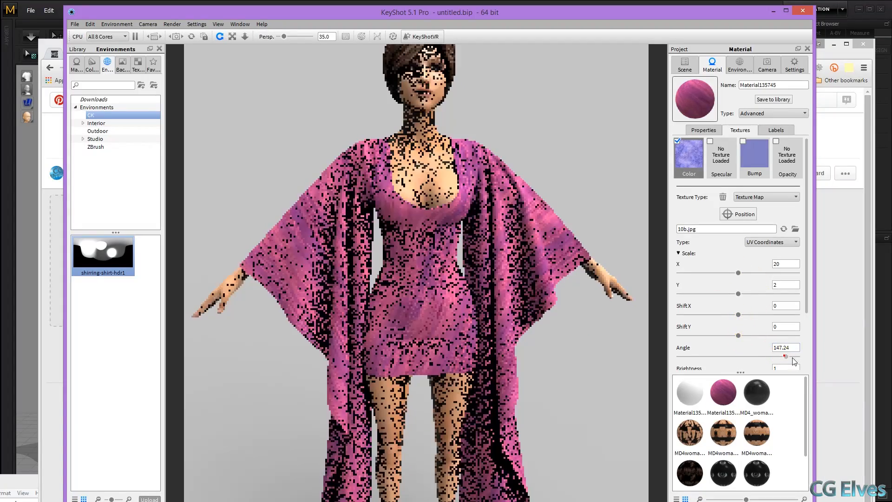
drag(786, 357, 799, 357)
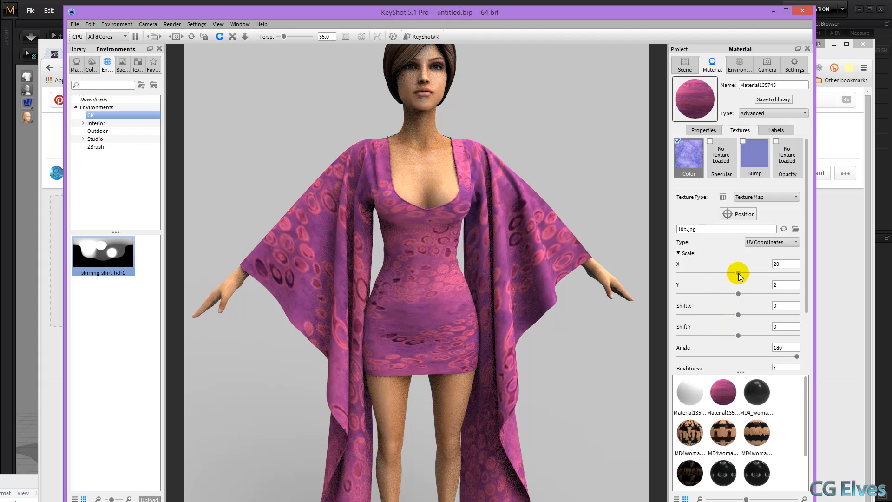
- Drag the colour texture scale down to about 5.125 by 0.771, showing separate X and Y values
drag(738, 273, 725, 273)
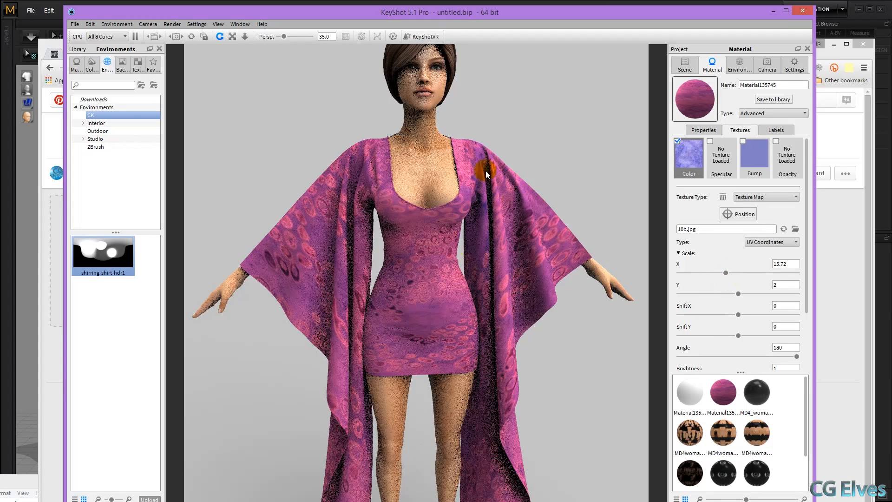
drag(724, 294, 737, 294)
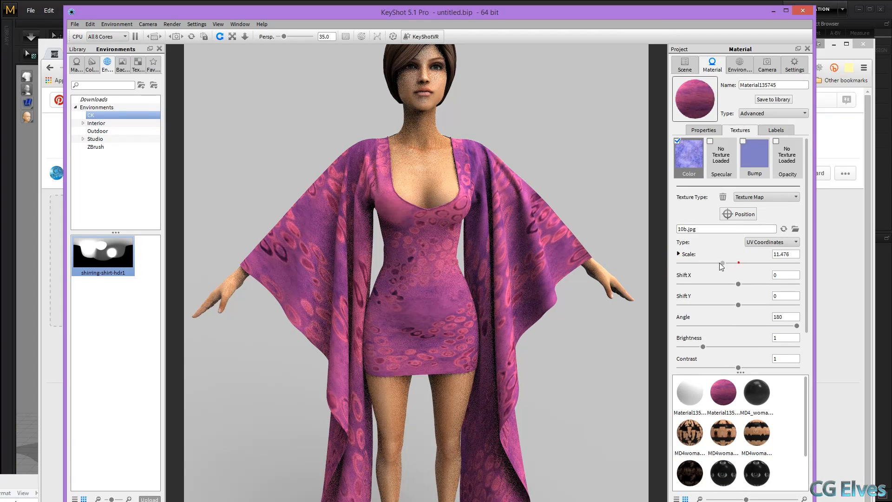
drag(723, 264, 709, 263)
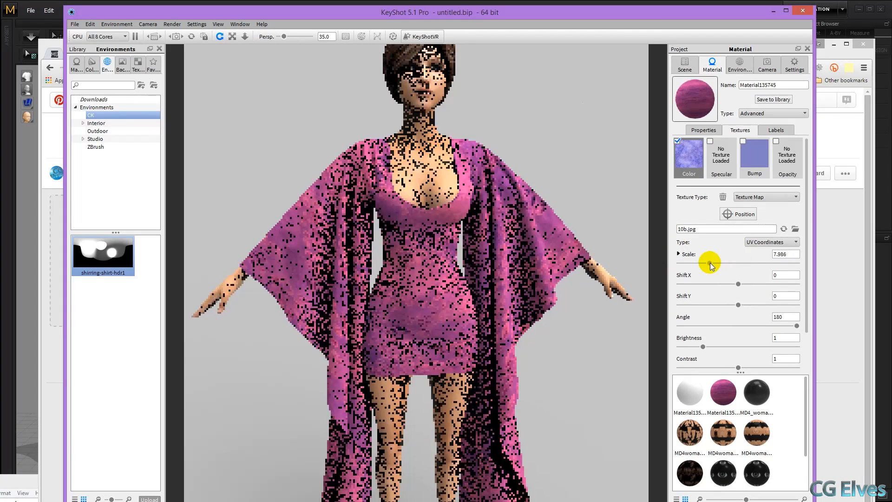
drag(709, 261, 704, 262)
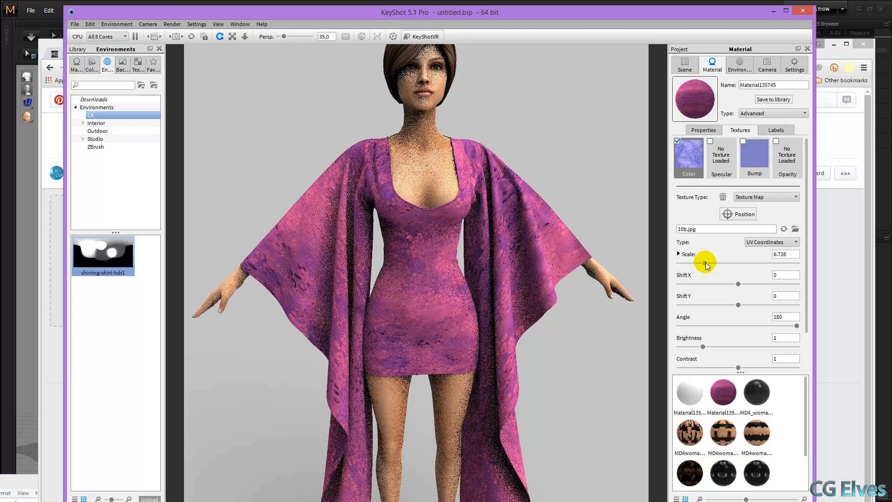
click(679, 253)
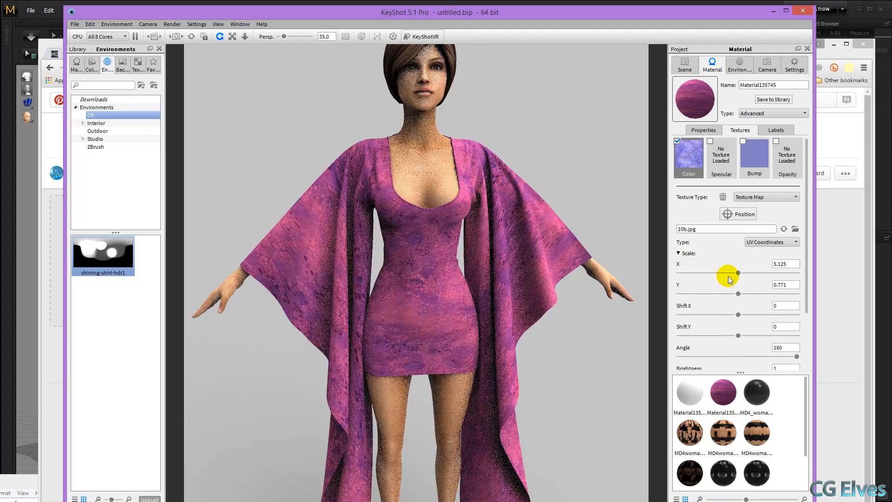